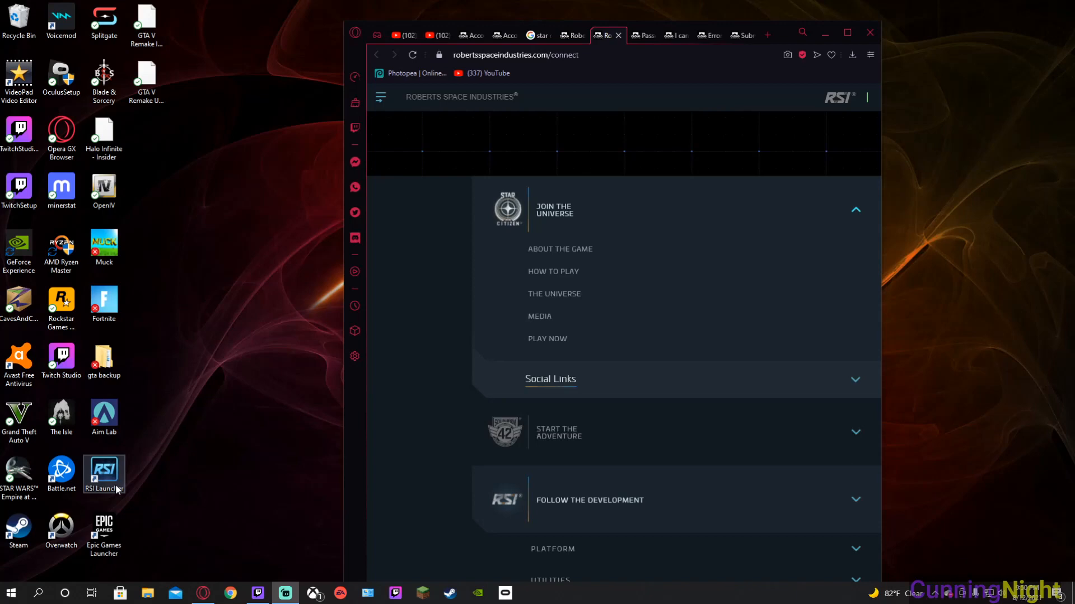
mouse_move(134, 448)
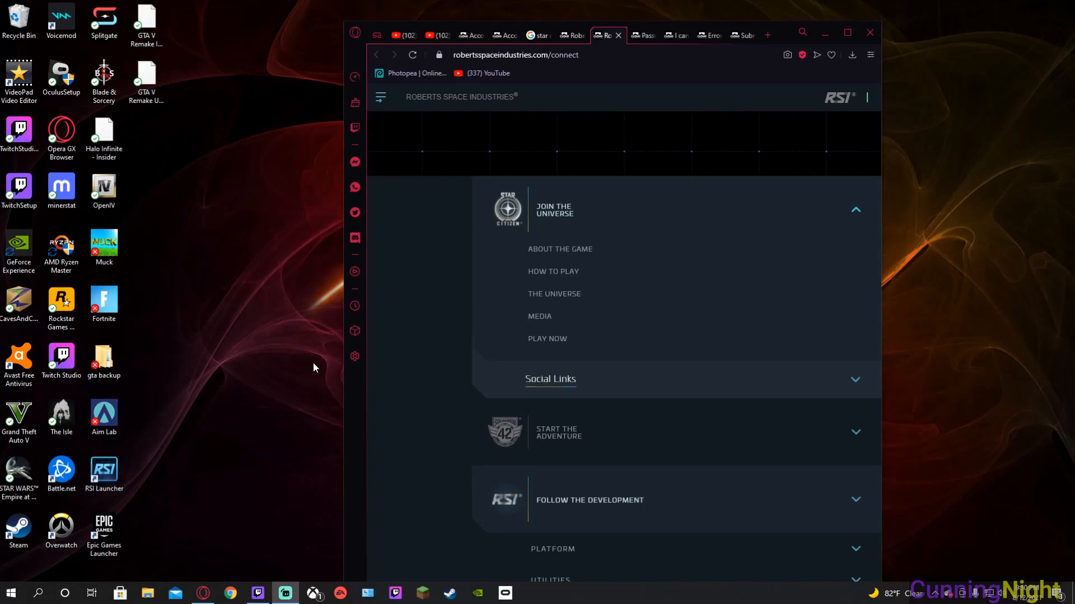
mouse_move(341, 370)
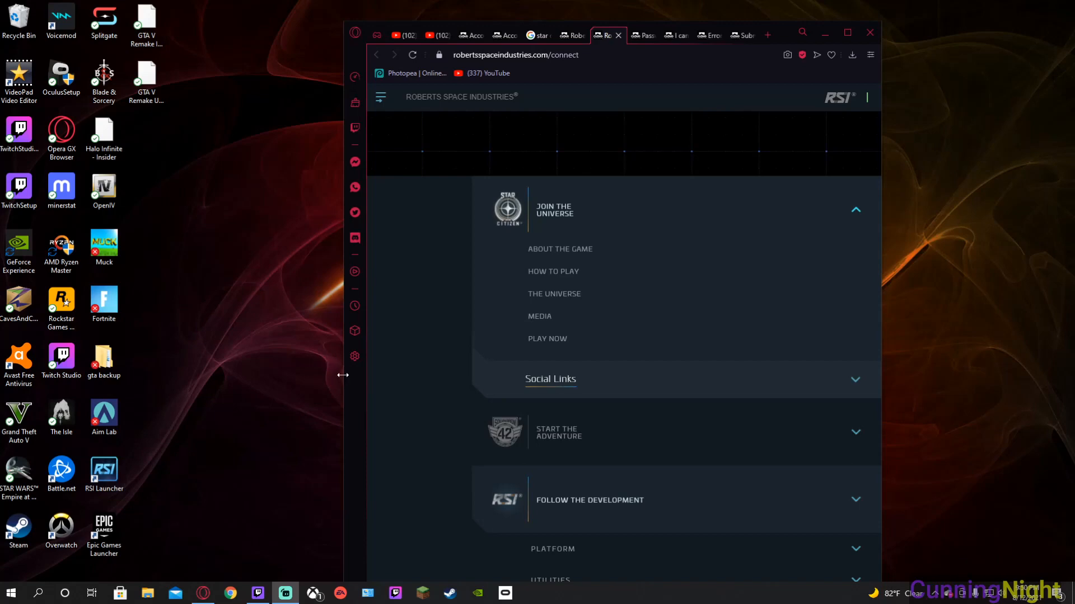
mouse_move(411, 422)
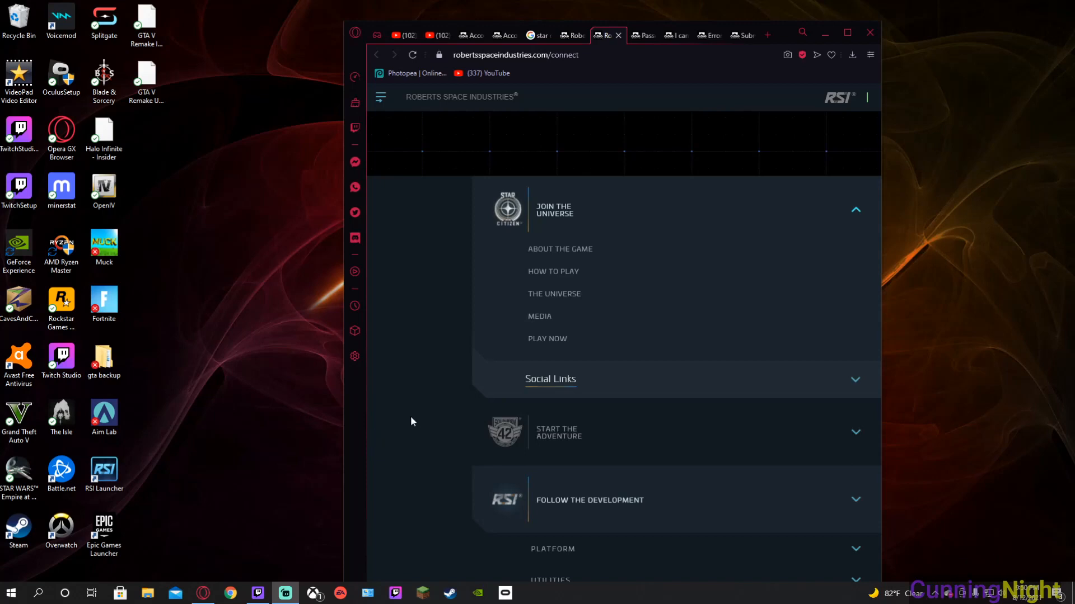
- Close the extra Roberts Space Industries and search tabs, leaving a fresh Speed Dial tab
click(637, 34)
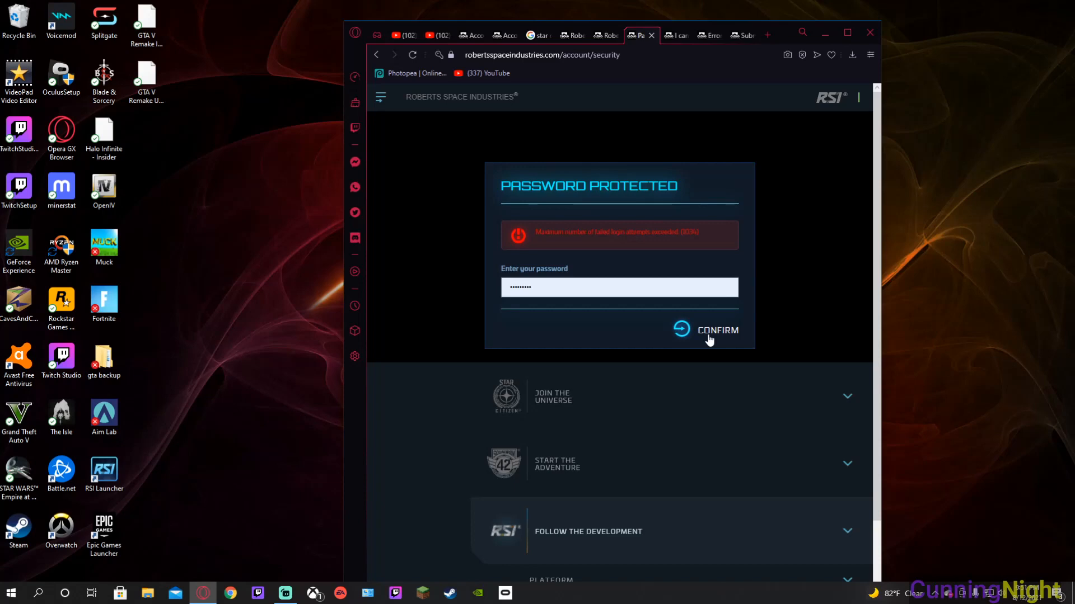
mouse_move(668, 355)
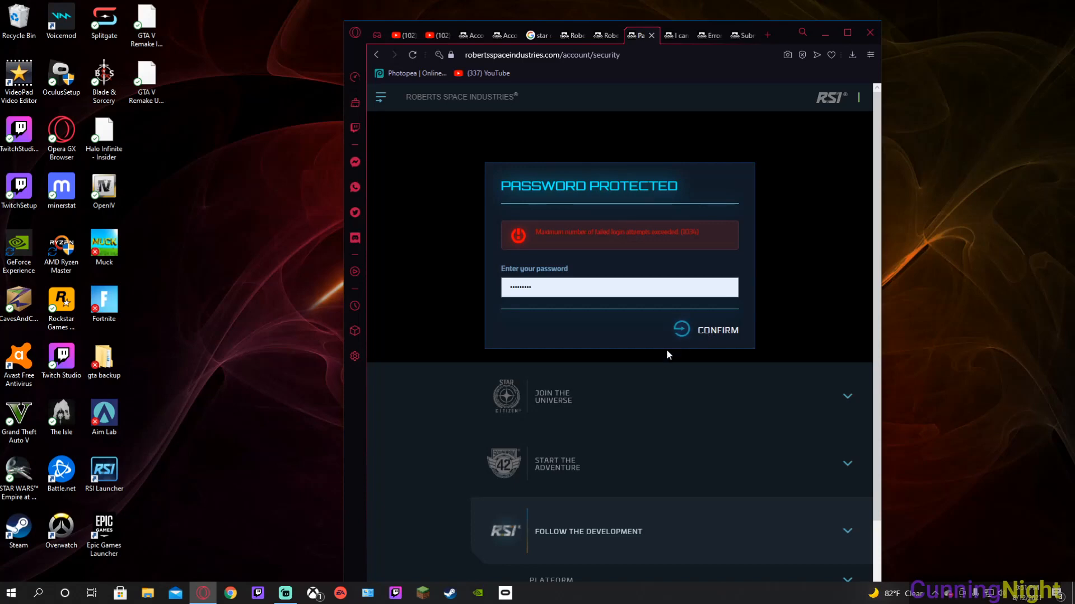
mouse_move(662, 359)
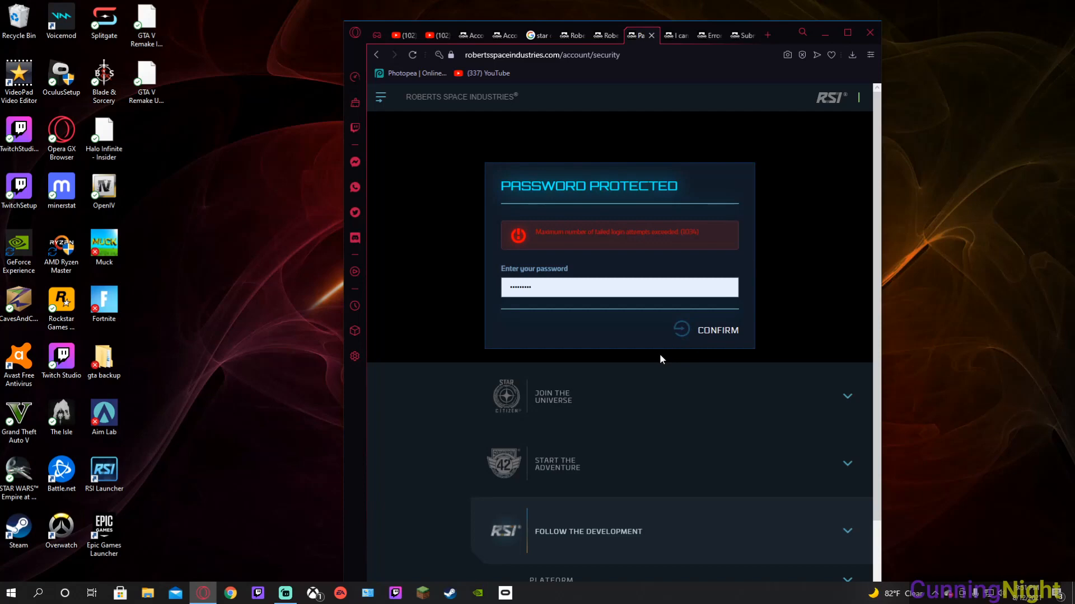
mouse_move(539, 242)
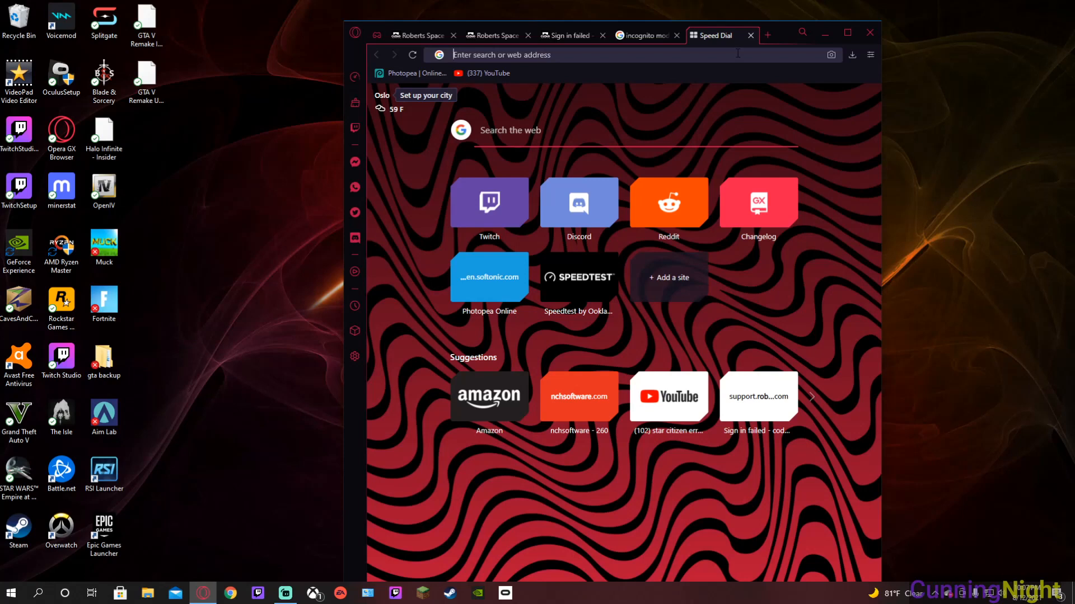
- Switch to the Roberts Space Industries tab showing the account settings navigation menu
click(492, 34)
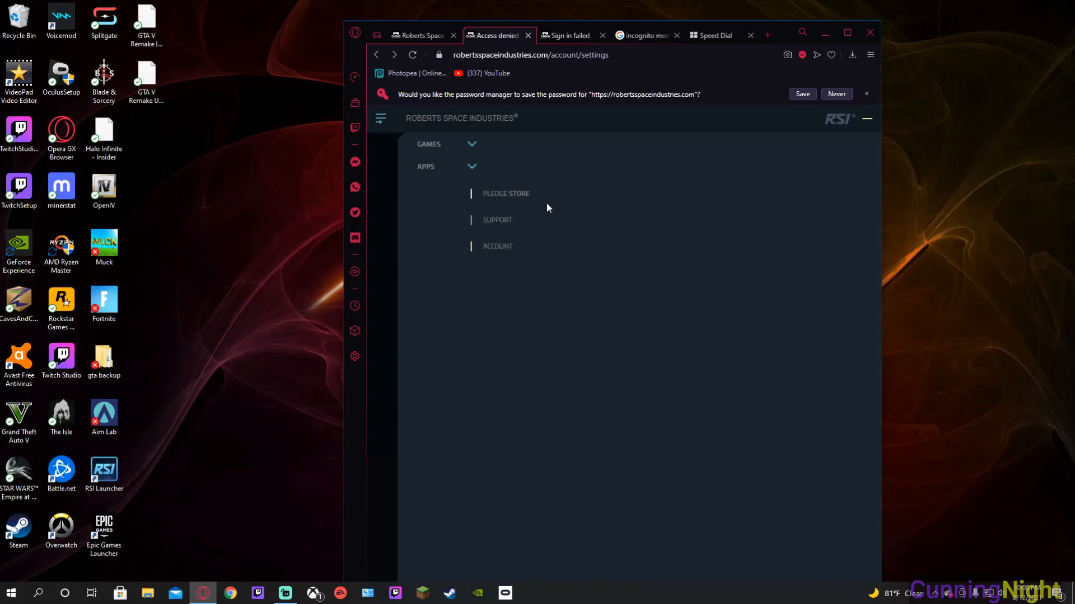
click(836, 94)
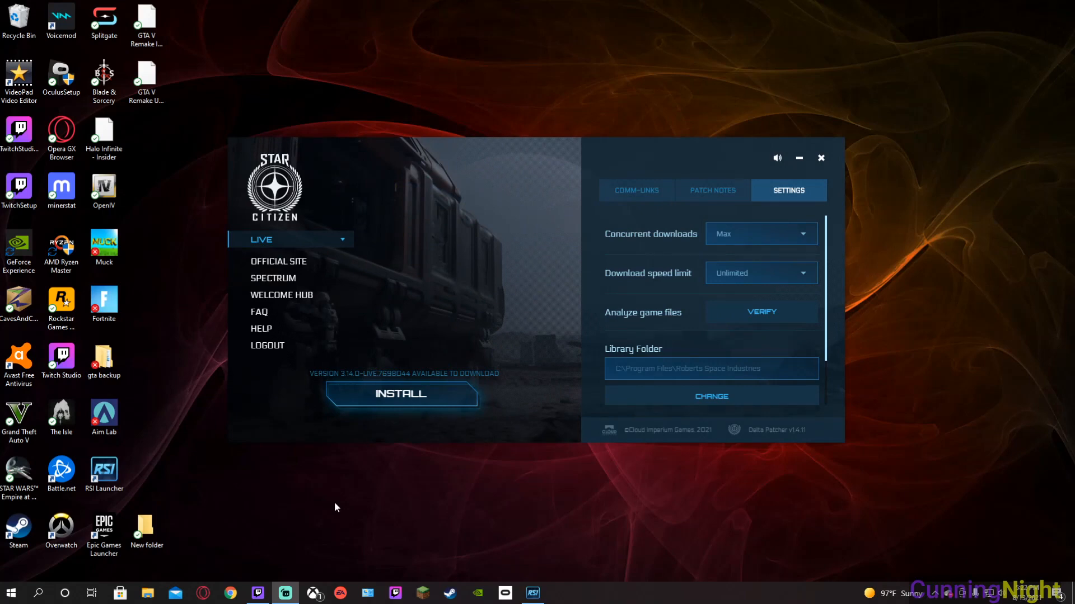
mouse_move(399, 535)
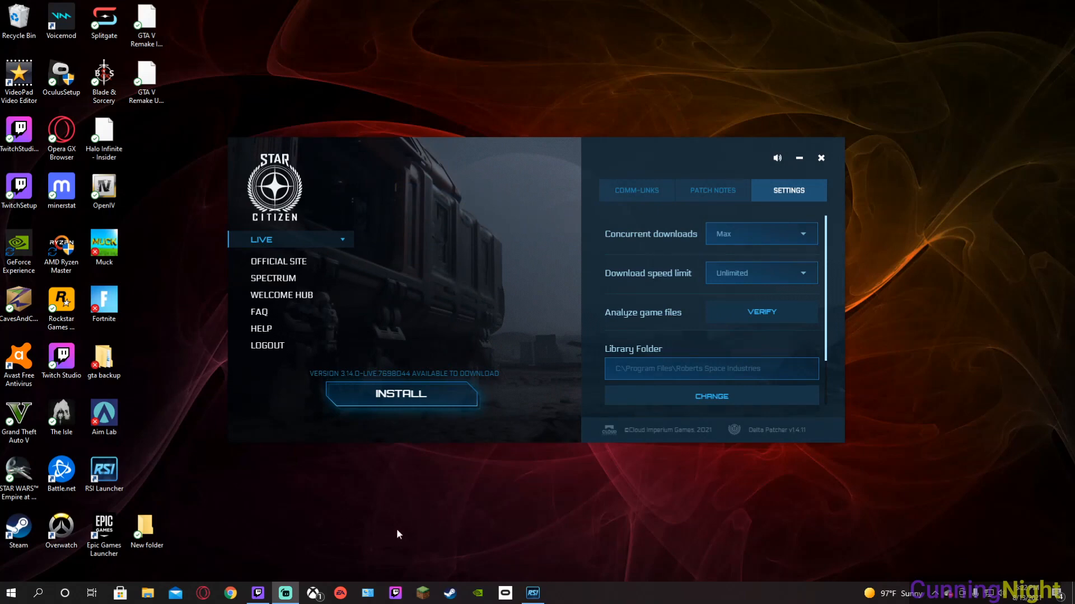